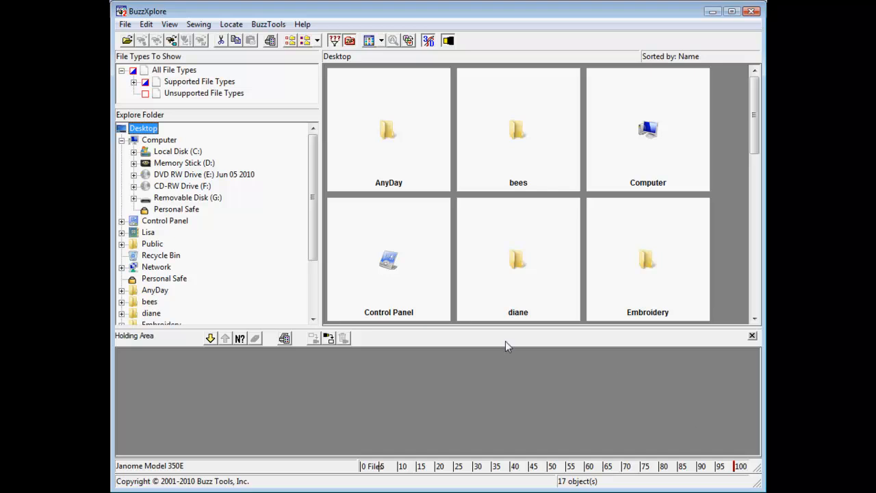
pyautogui.moveTo(186, 158)
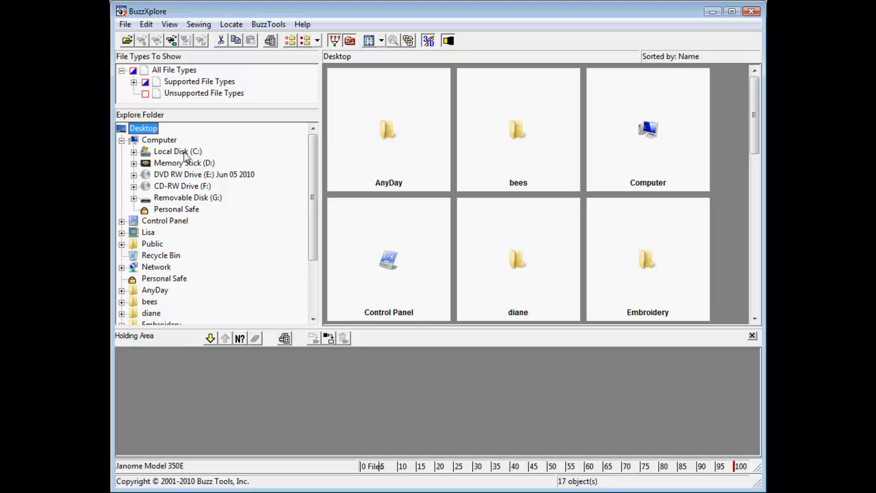
# Step: Browse Local Disk (C:) through _Designs and Digitizers BXv2 to the A Design by Lyn folder
pyautogui.click(178, 151)
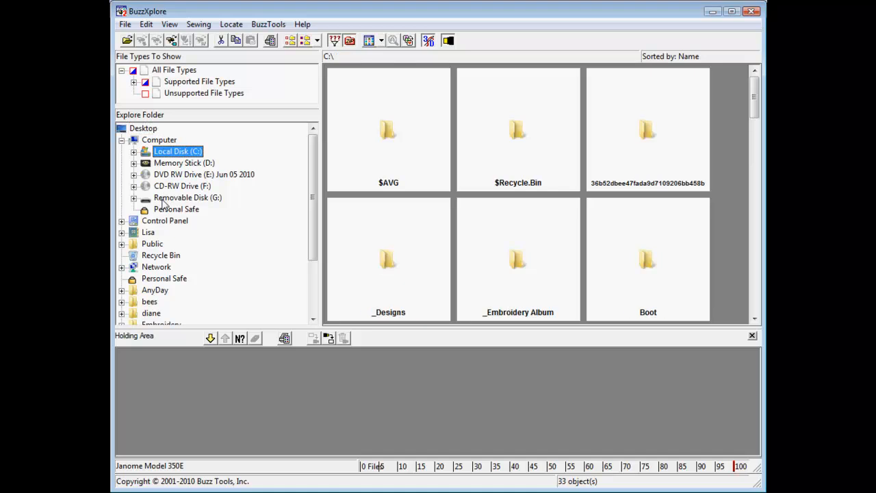
pyautogui.click(188, 197)
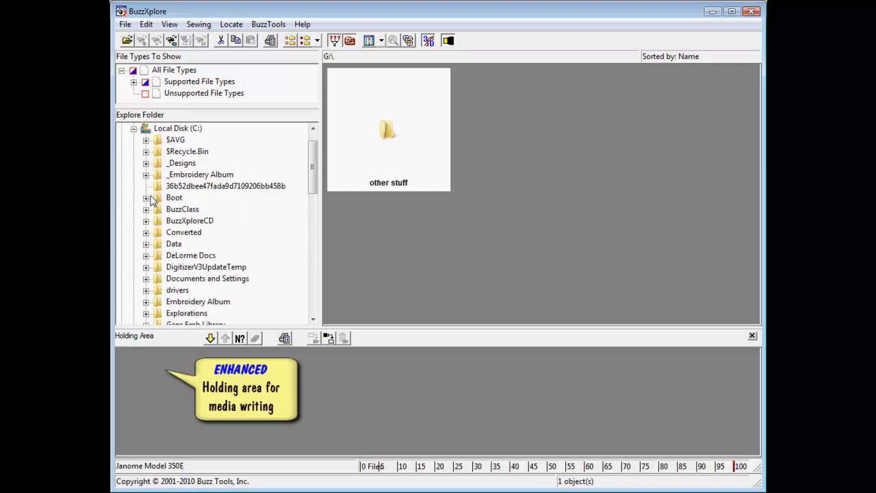
pyautogui.click(145, 163)
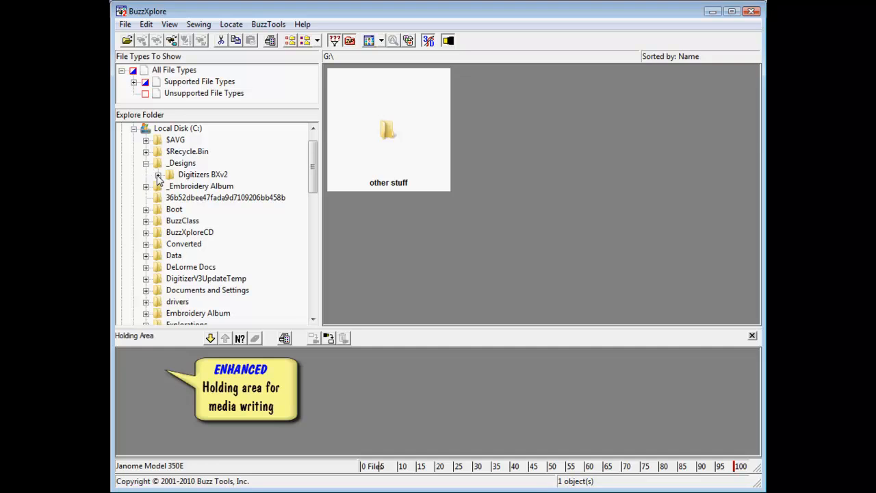
pyautogui.click(158, 174)
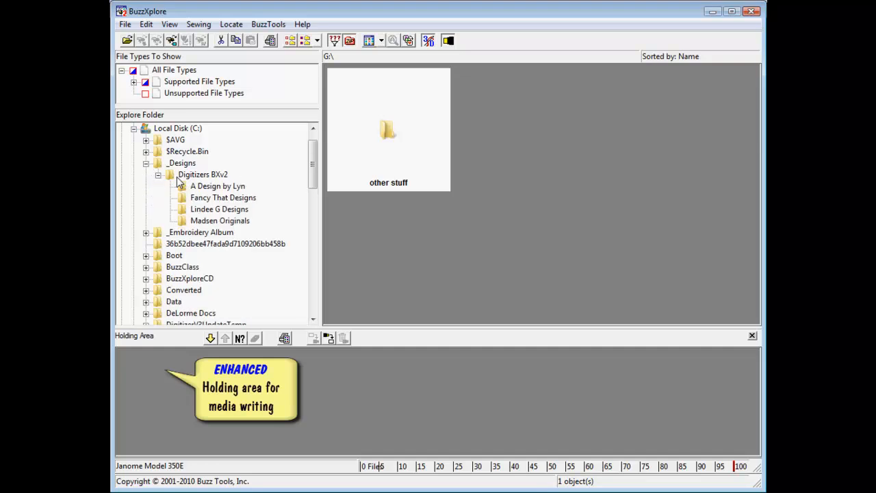
pyautogui.click(202, 173)
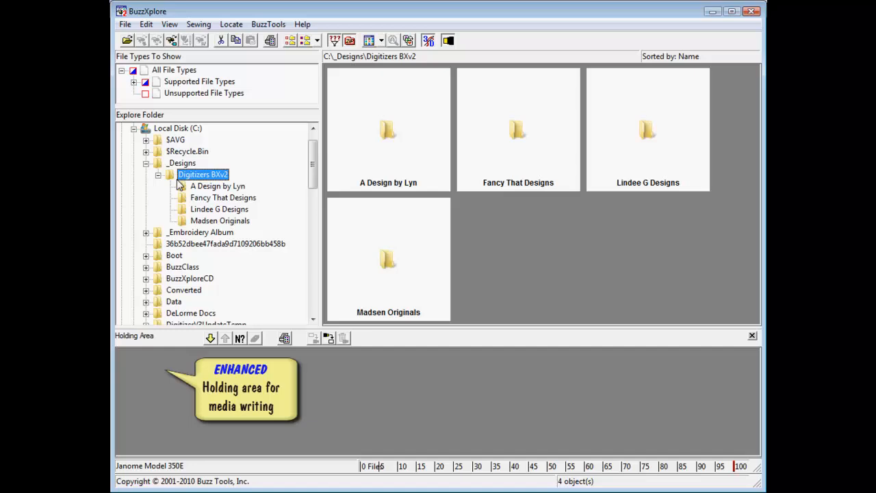
pyautogui.click(216, 186)
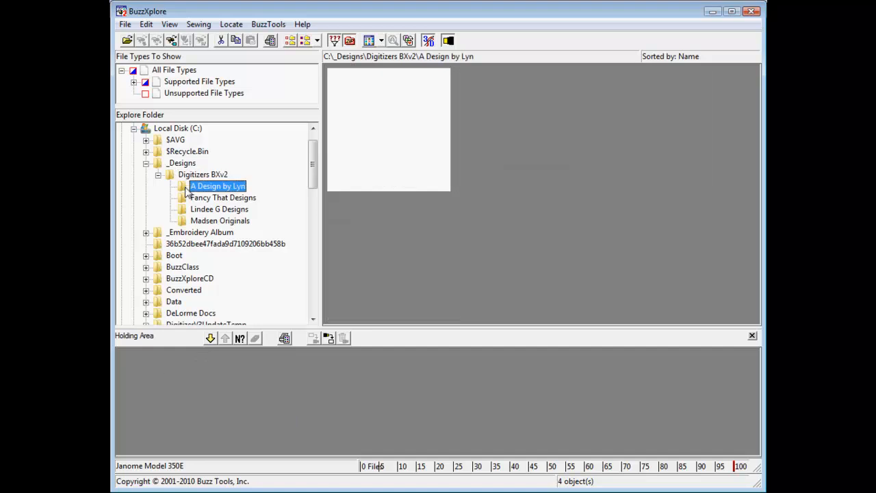
# Step: Add the Lyn tiny bee design and the Lindee G ladybug design to the holding area
pyautogui.click(218, 187)
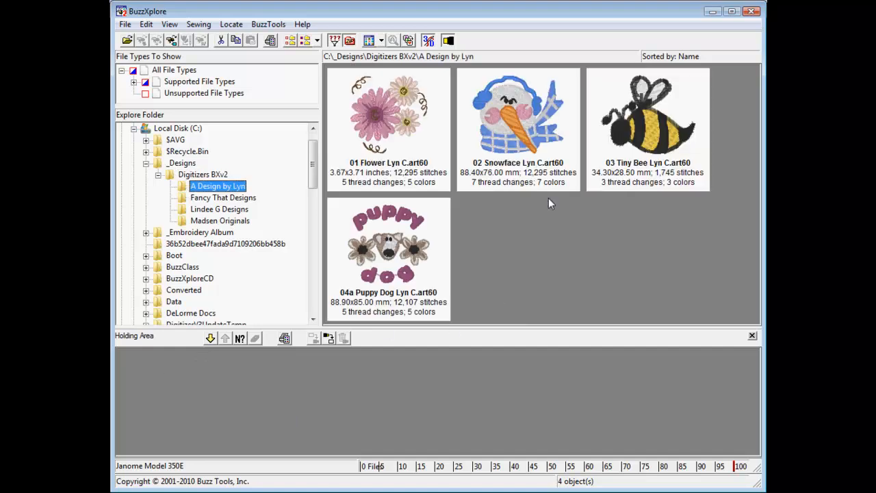
pyautogui.click(647, 124)
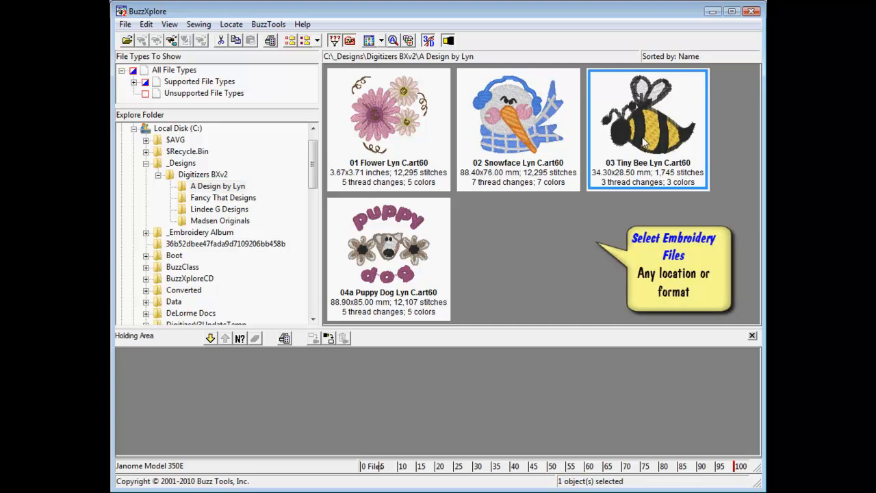
pyautogui.click(211, 338)
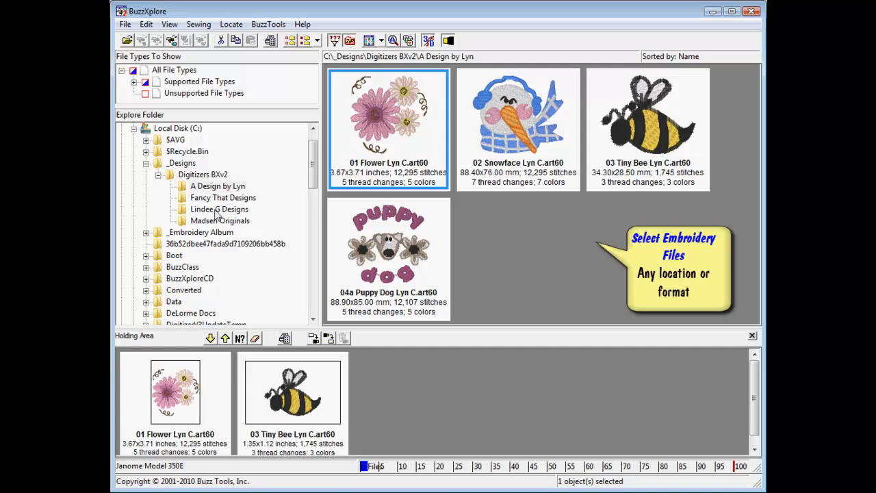
pyautogui.click(219, 208)
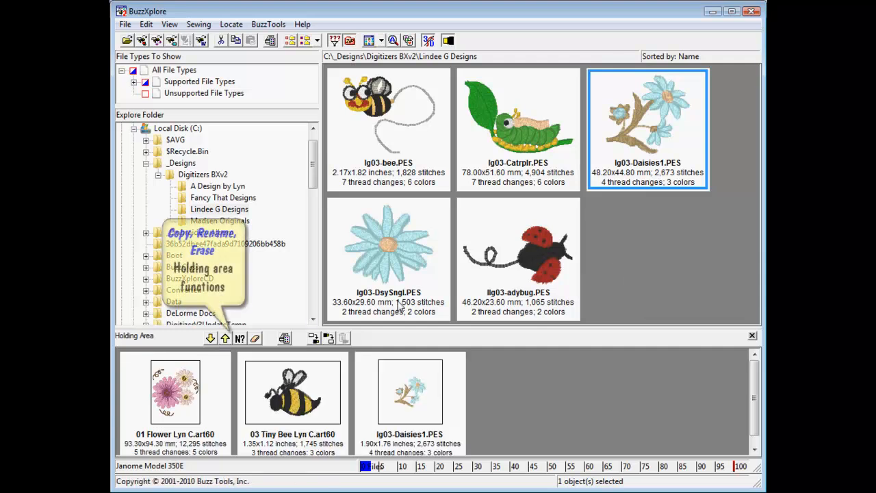
pyautogui.click(517, 246)
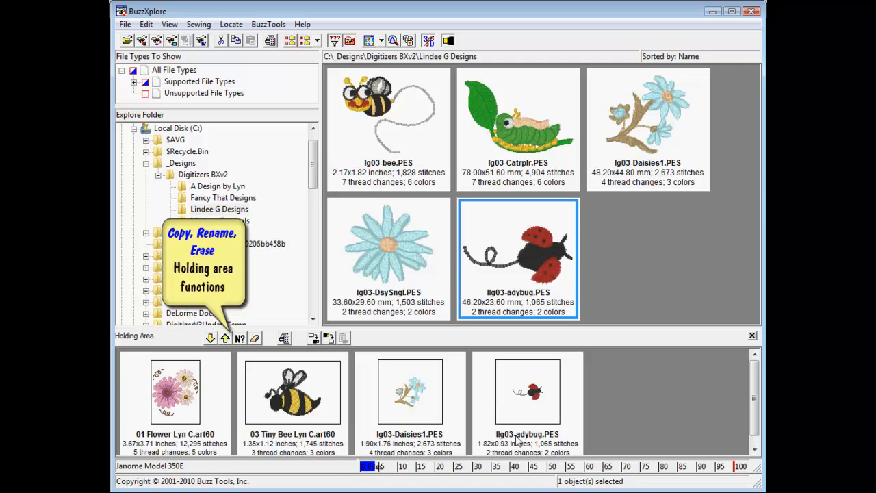
pyautogui.moveTo(413, 411)
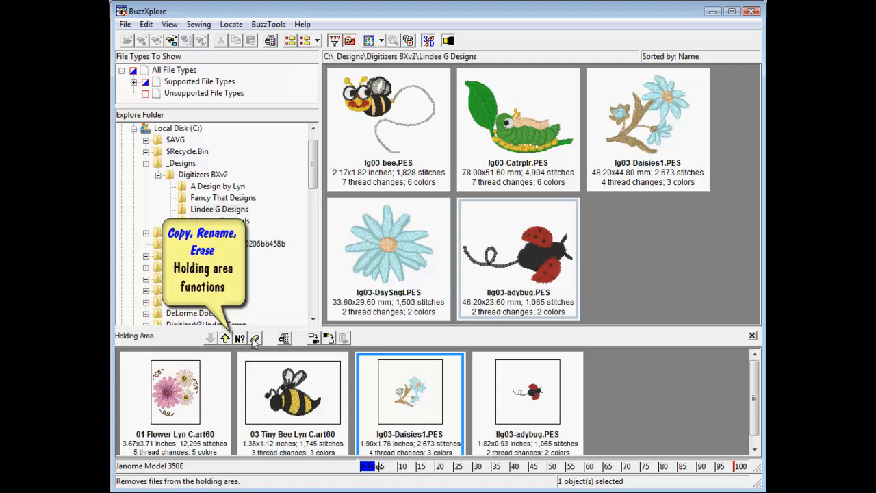
# Step: Erase lg03-Daisies1 from the holding area and start the Write Card/Drive wizard
pyautogui.click(254, 337)
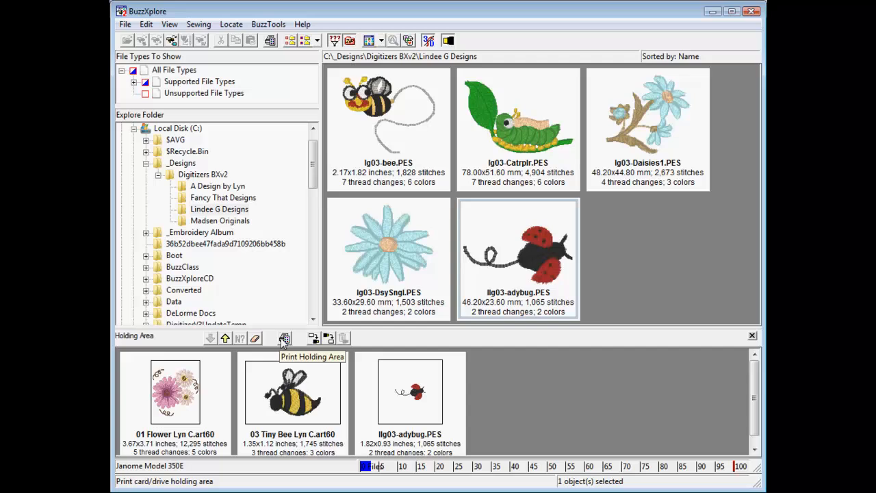
pyautogui.moveTo(285, 337)
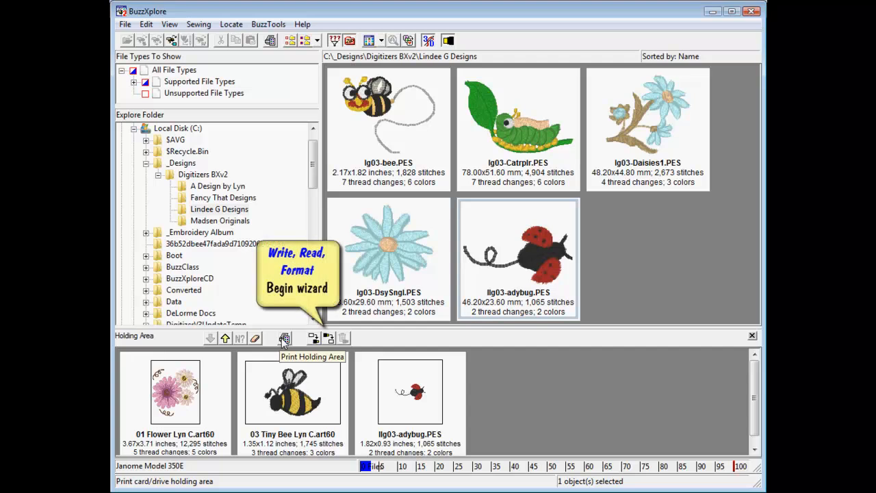
pyautogui.moveTo(312, 338)
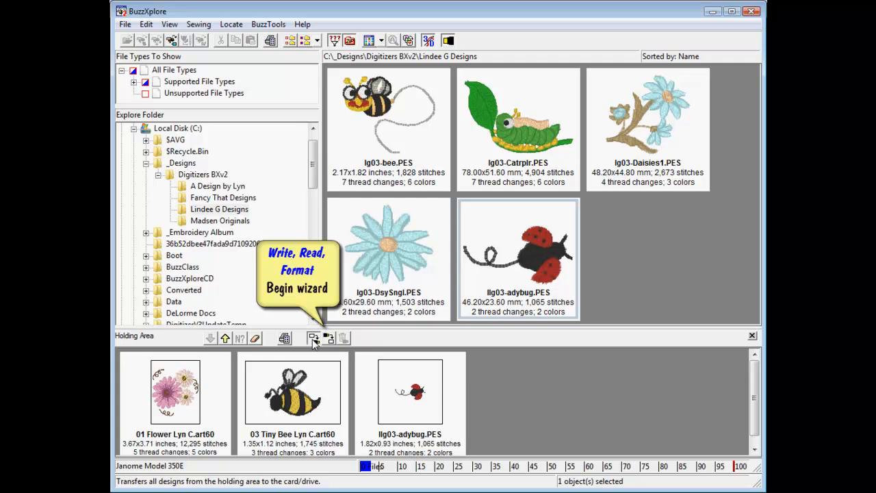
pyautogui.click(314, 336)
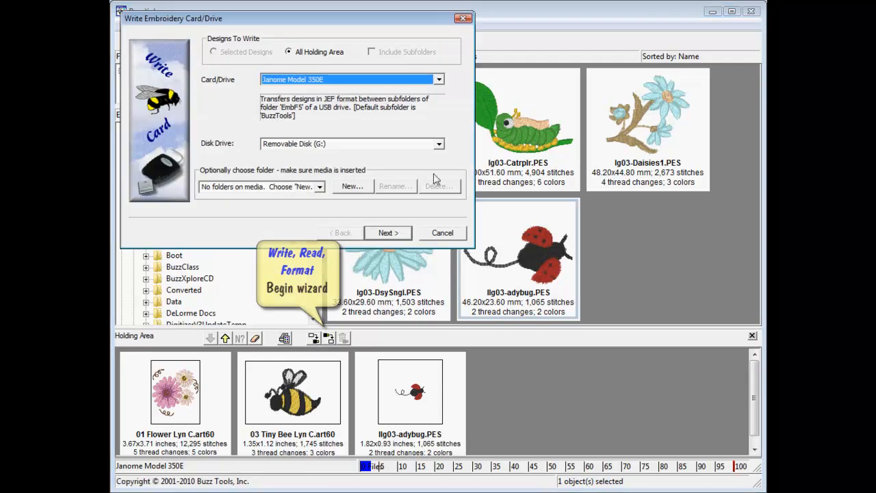
# Step: Choose Janome Model 350E as the card/drive format and show the destination drive list
pyautogui.click(438, 80)
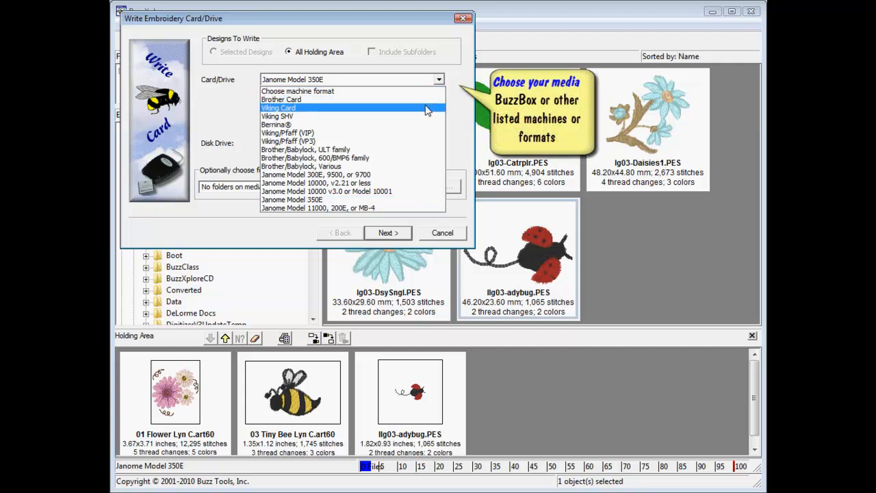
pyautogui.moveTo(424, 115)
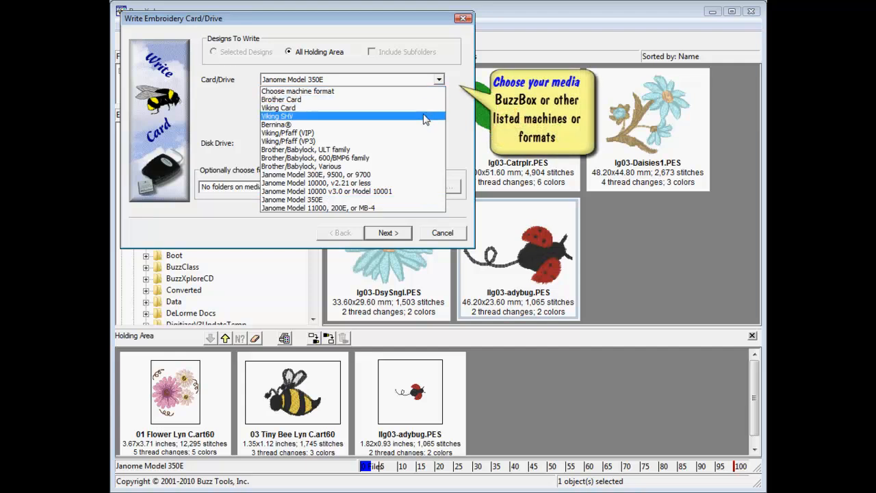
pyautogui.moveTo(424, 123)
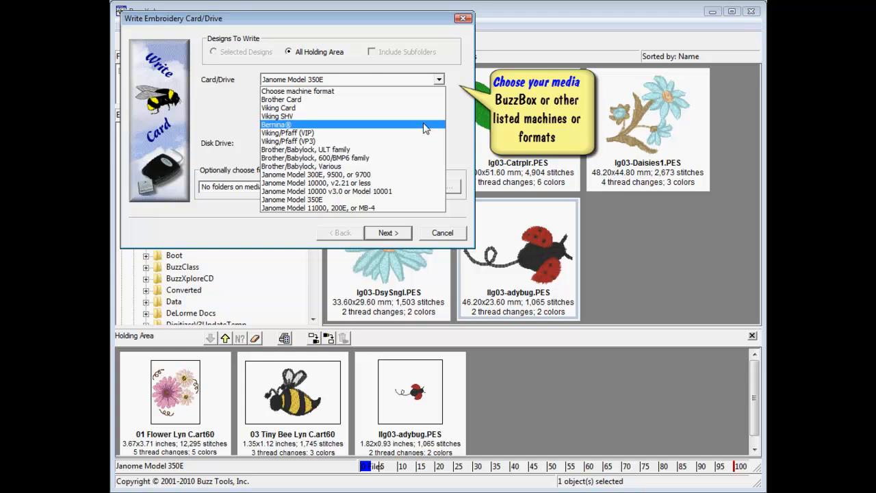
pyautogui.moveTo(421, 141)
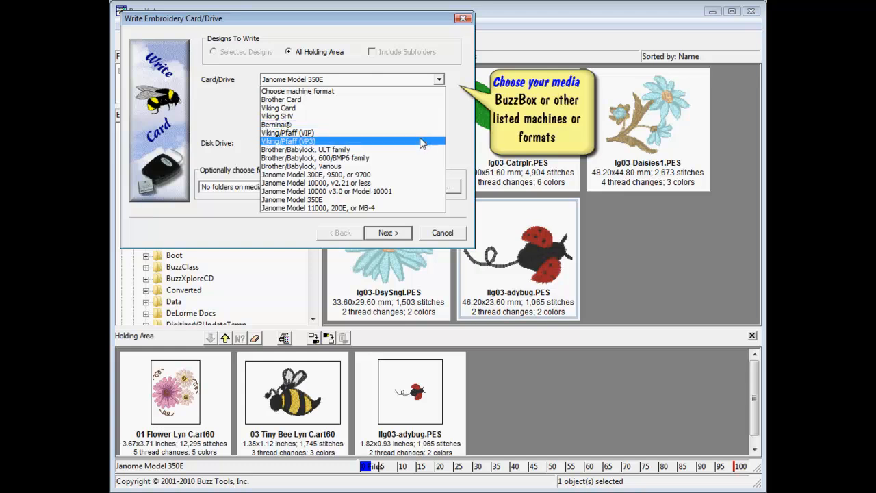
pyautogui.moveTo(422, 200)
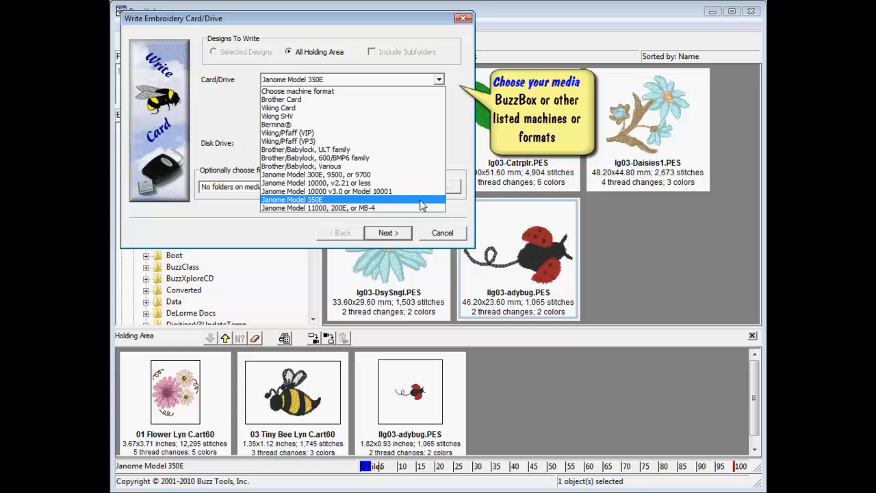
pyautogui.click(293, 200)
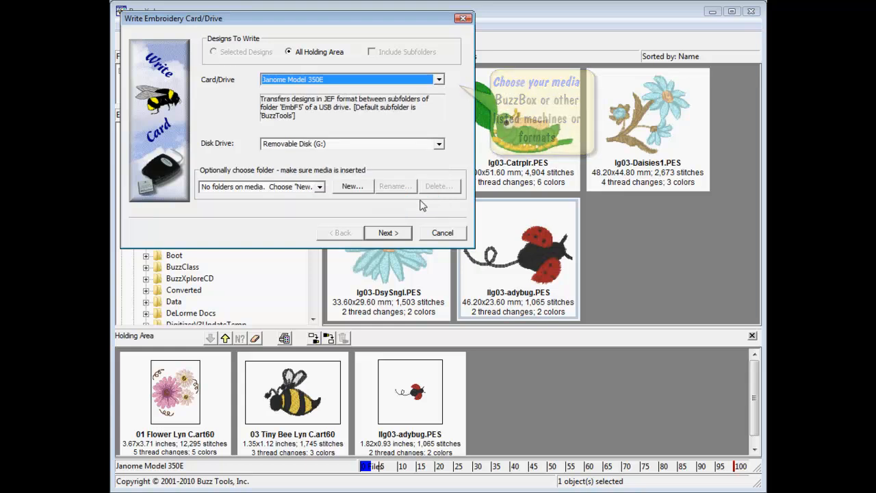
pyautogui.click(438, 143)
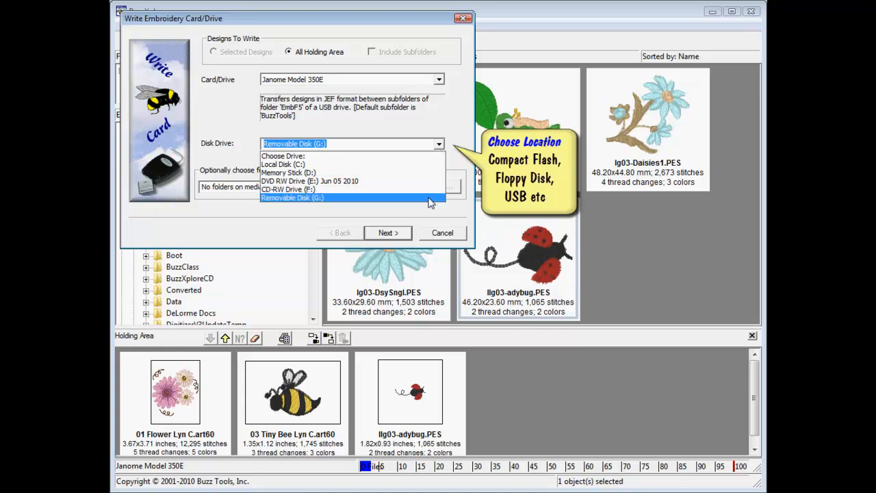
# Step: Write the designs into a new folder named Bugs on Removable Disk (G:) and finish the wizard
pyautogui.click(293, 197)
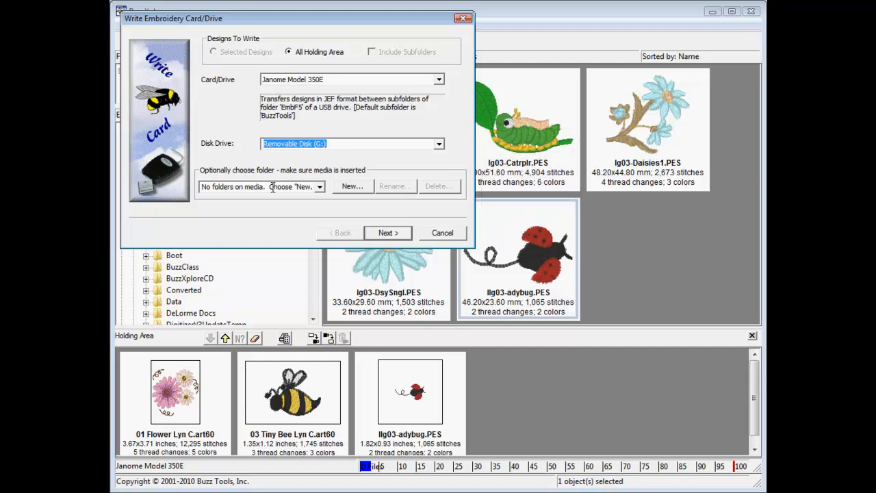
pyautogui.moveTo(353, 186)
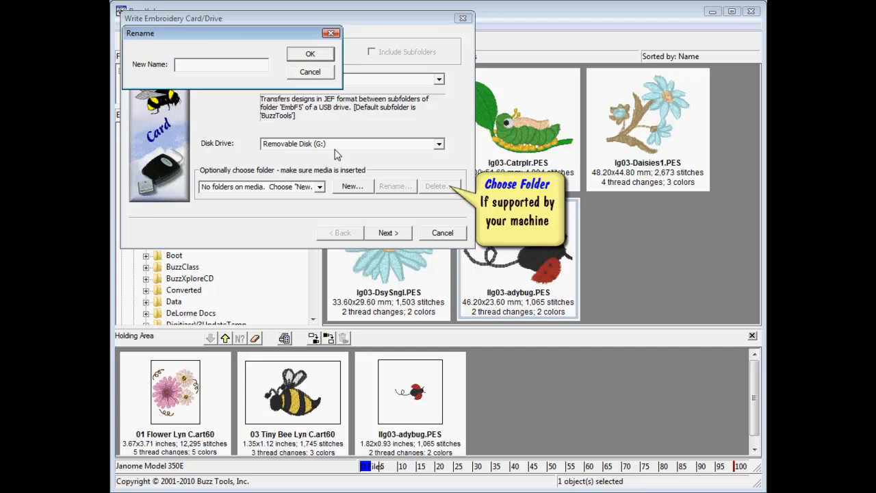
pyautogui.write('Bugs')
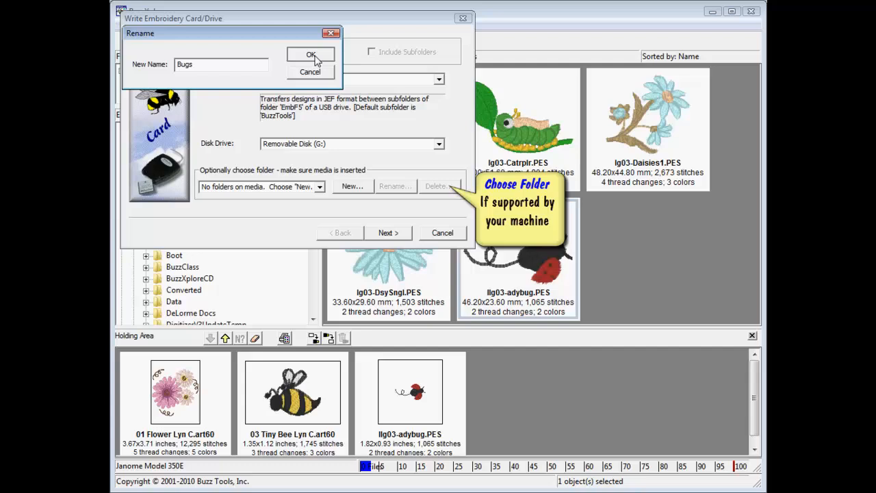
pyautogui.click(309, 55)
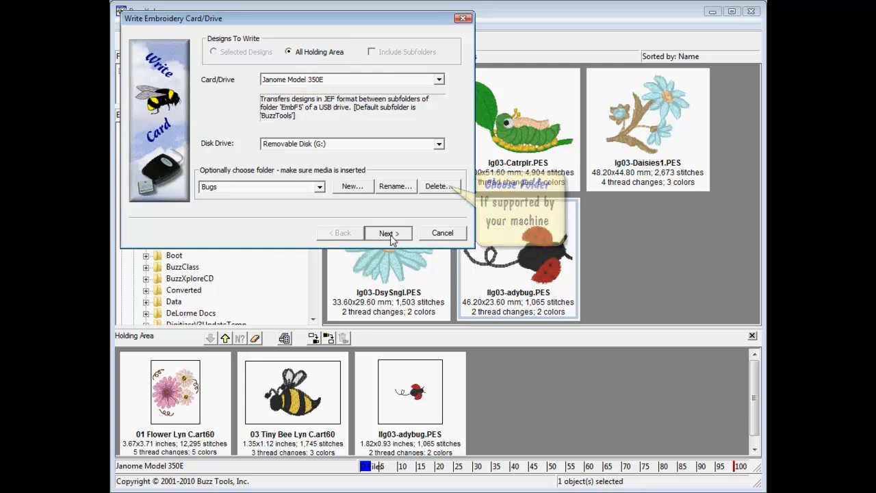
pyautogui.click(389, 232)
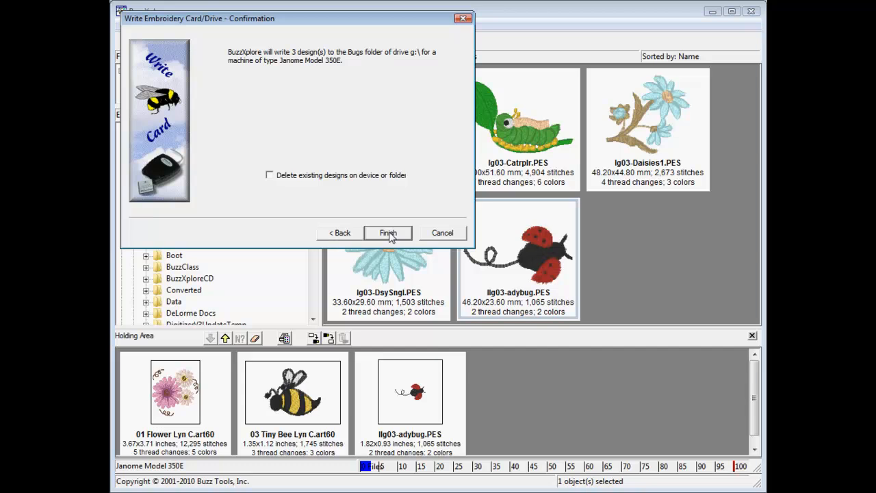
pyautogui.click(387, 233)
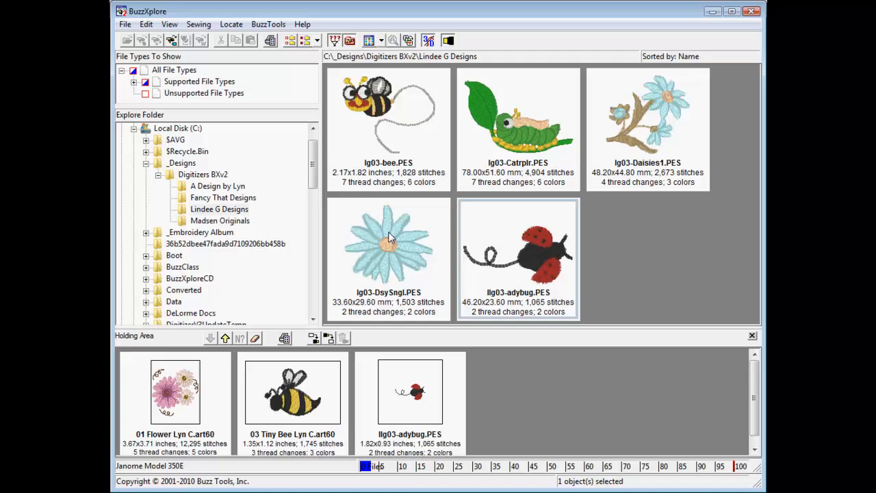
pyautogui.click(178, 129)
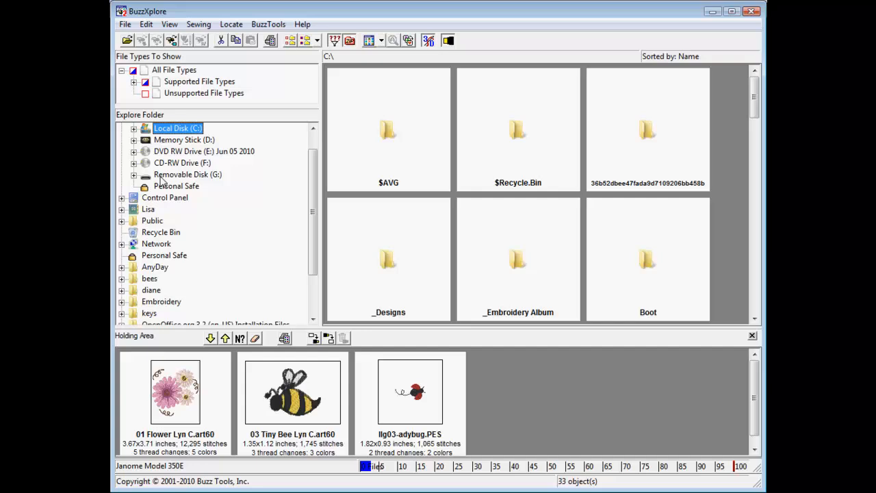
# Step: Browse Removable Disk (G:) into EmbF5 and open the Bugs folder with the JEF designs
pyautogui.click(134, 174)
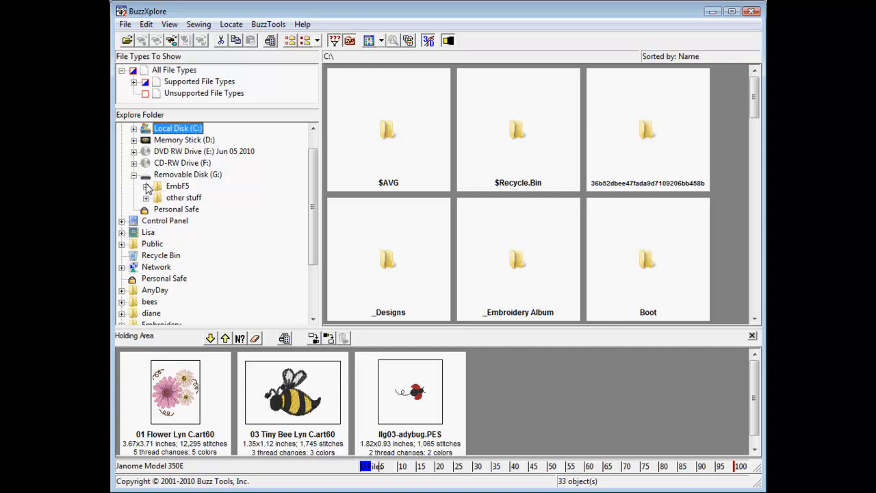
pyautogui.click(178, 186)
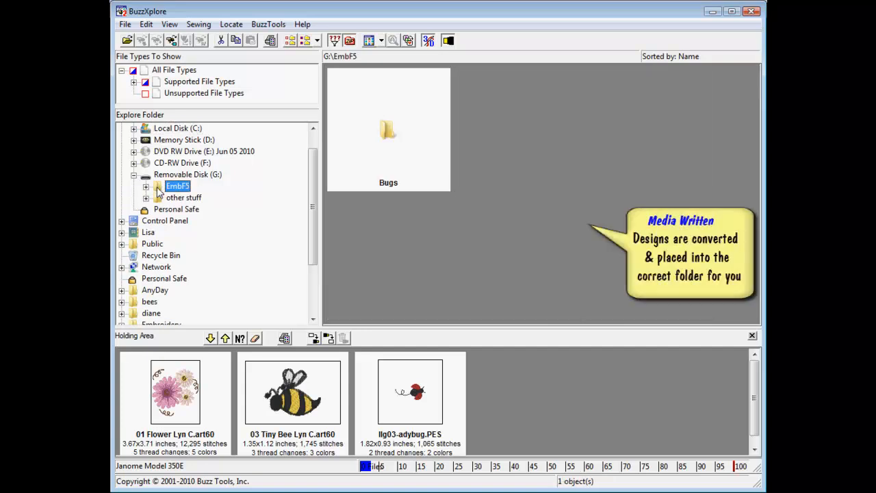
pyautogui.doubleClick(389, 130)
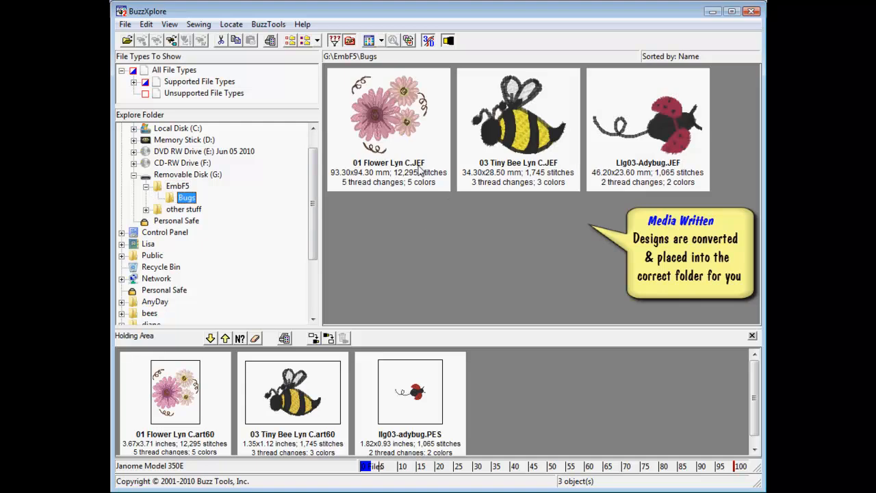
pyautogui.moveTo(221, 439)
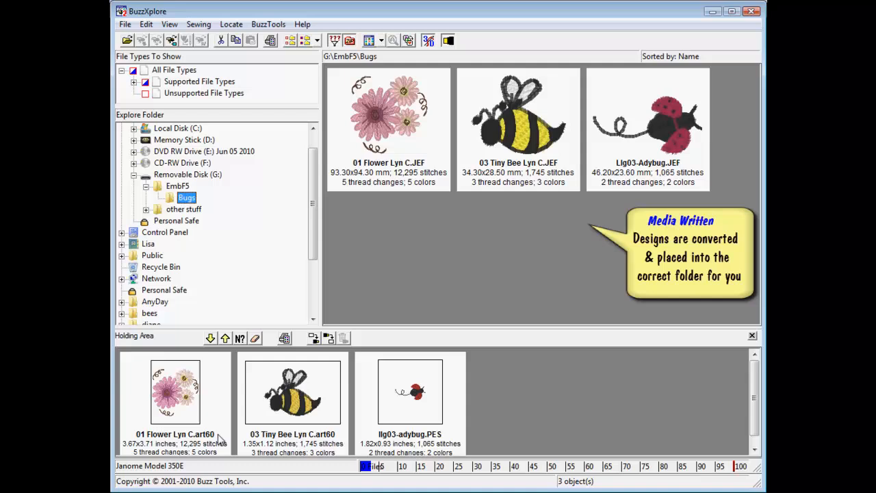